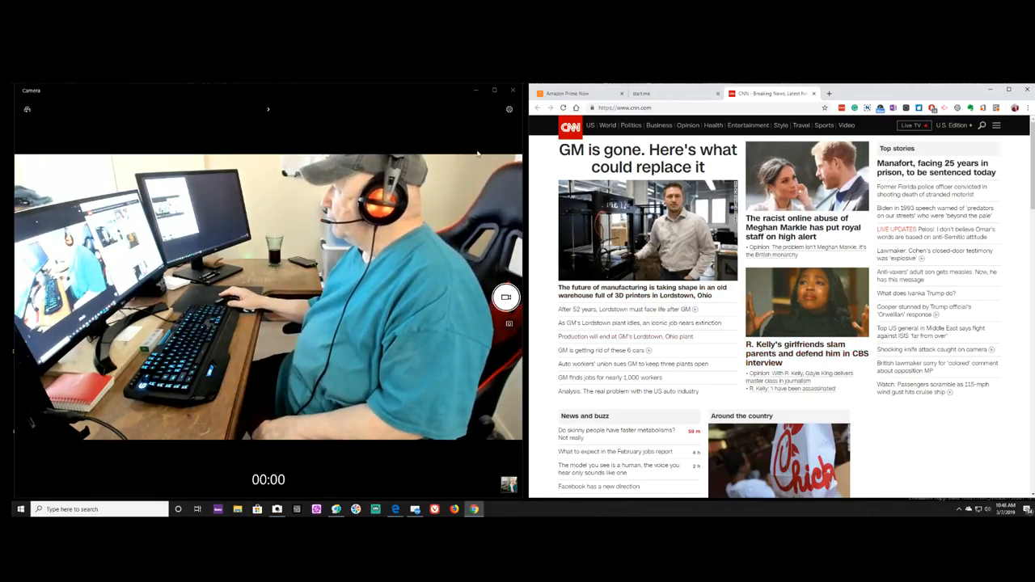
View the Prime Now order preparing for 10 AM–12 PM delivery, then show TWiT Live in Edge
click(570, 93)
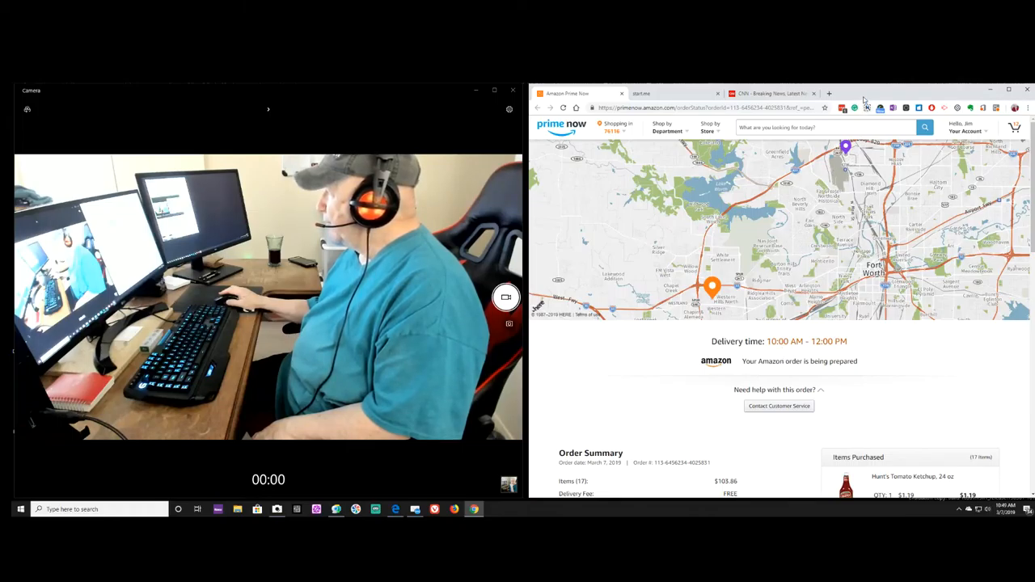
click(647, 93)
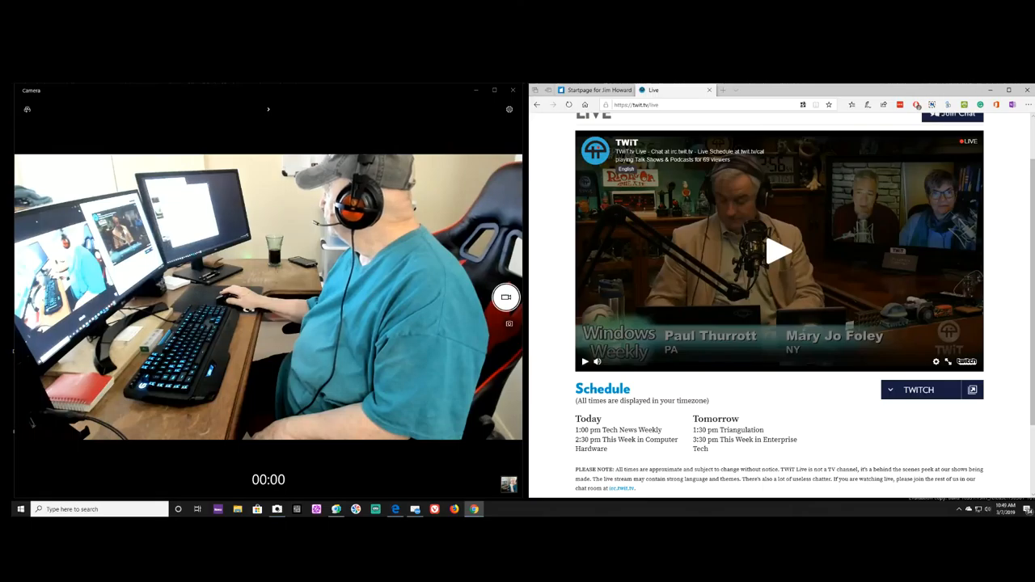